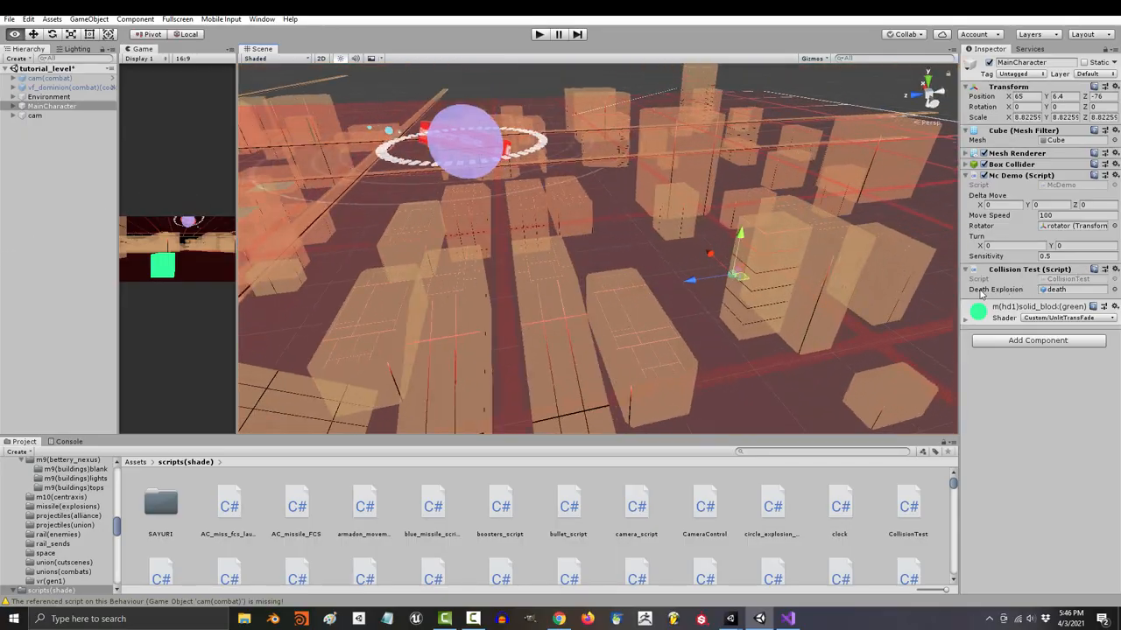
Browse the 'game menu' image results, preview the Dribbble design, and search 'game save system'
{"action": "left_click", "coordinate": [536, 34]}
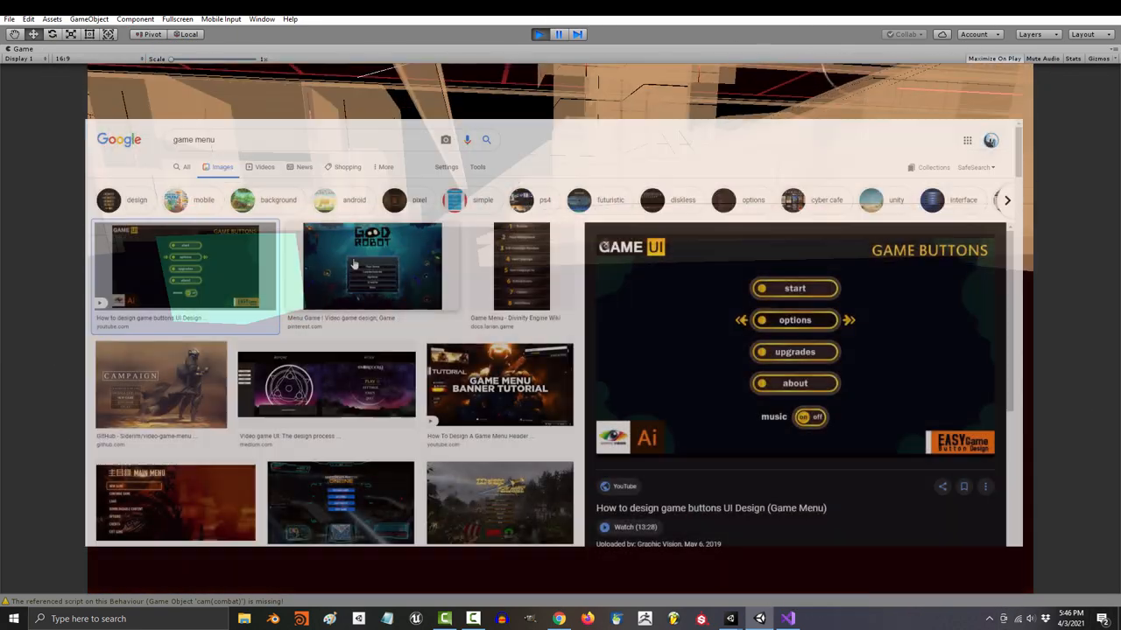
{"action": "left_click", "coordinate": [372, 267]}
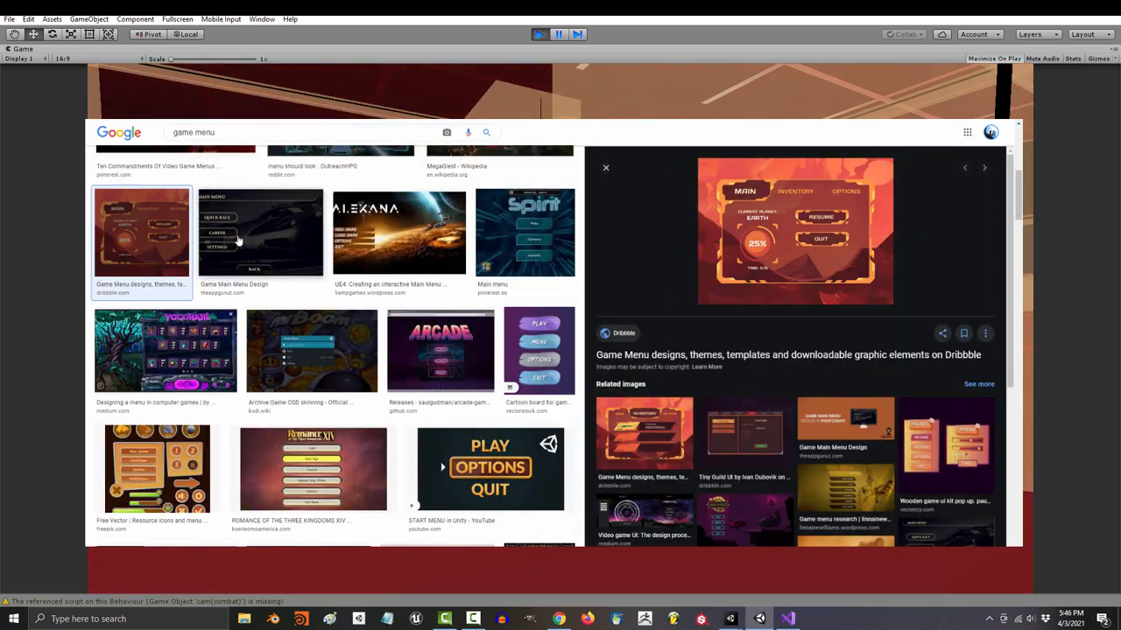
{"action": "type", "text": "game save system"}
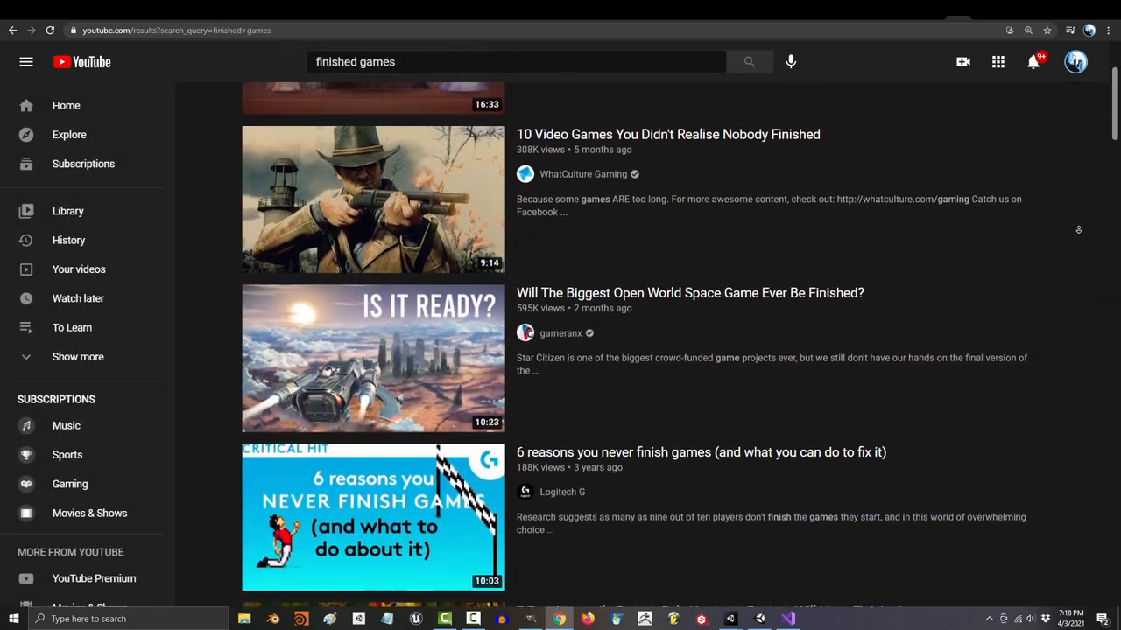
Scroll the finished-games videos, then search Google for 'become google play'
{"action": "scroll", "scroll_direction": "down", "scroll_amount": 3}
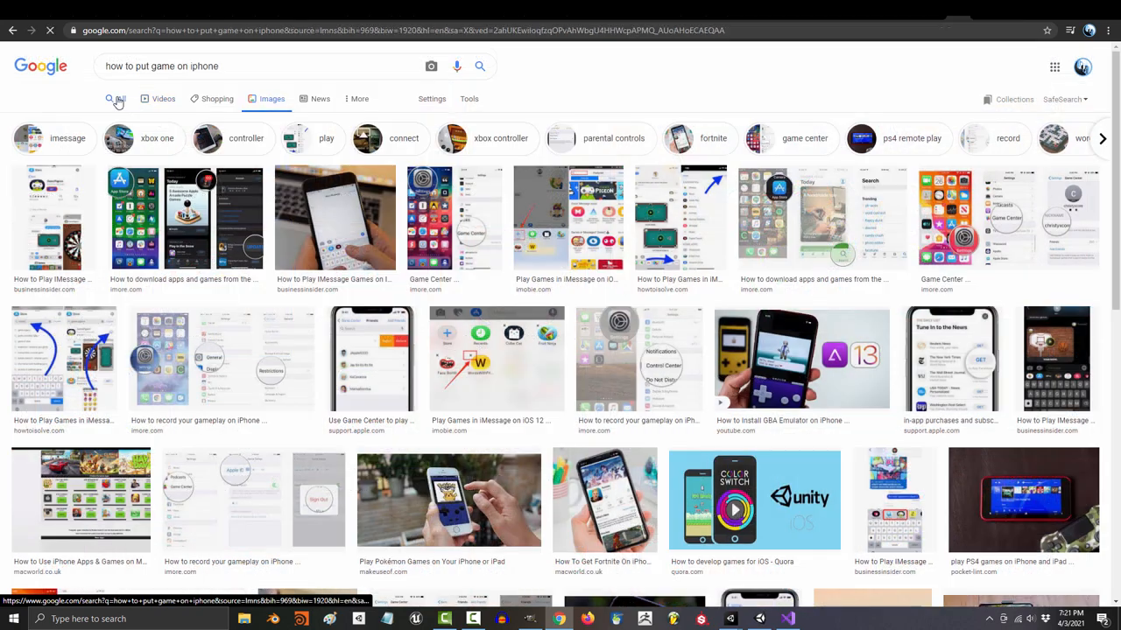
{"action": "type", "text": "become google play"}
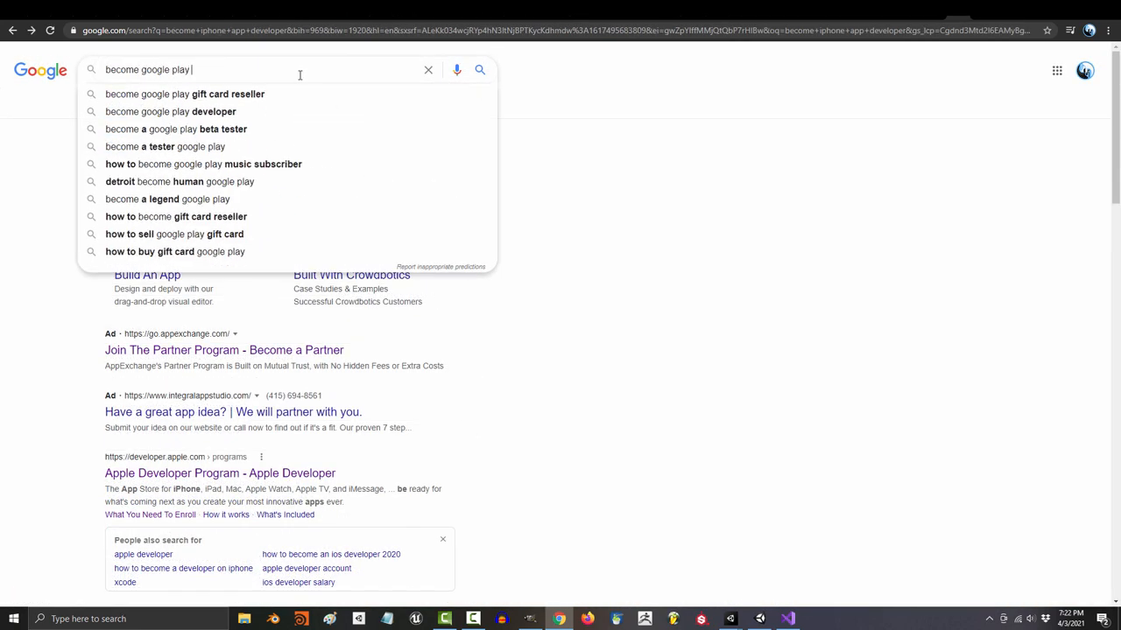
{"action": "left_click", "coordinate": [170, 112]}
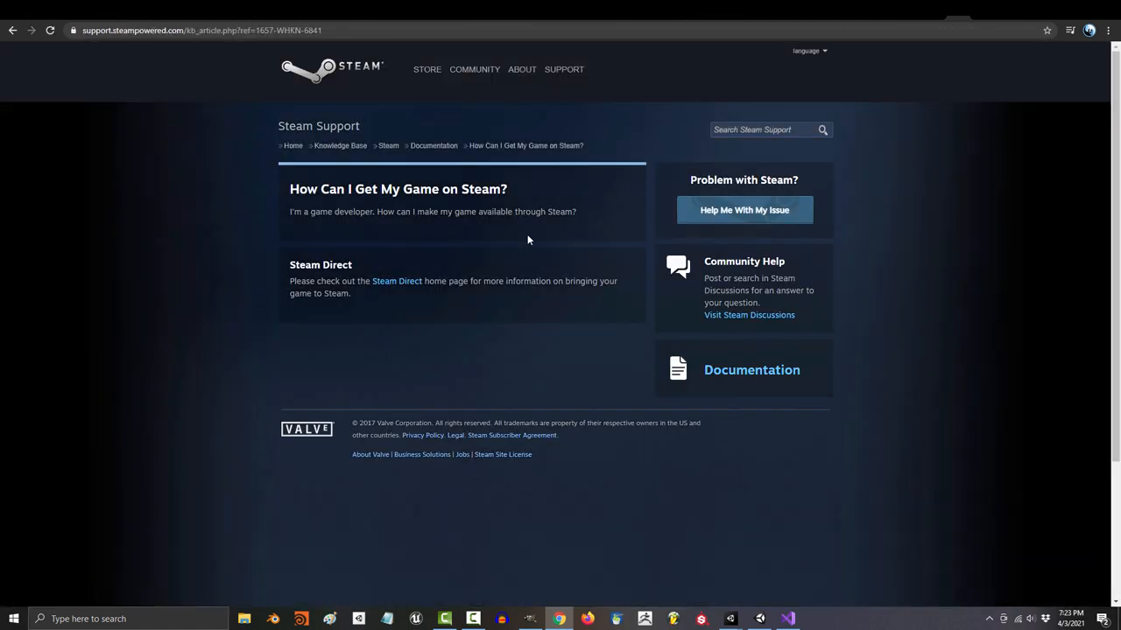
Open the Steam Direct guide and scroll through its publishing steps and the Vanguard Knights page
{"action": "left_click", "coordinate": [396, 281]}
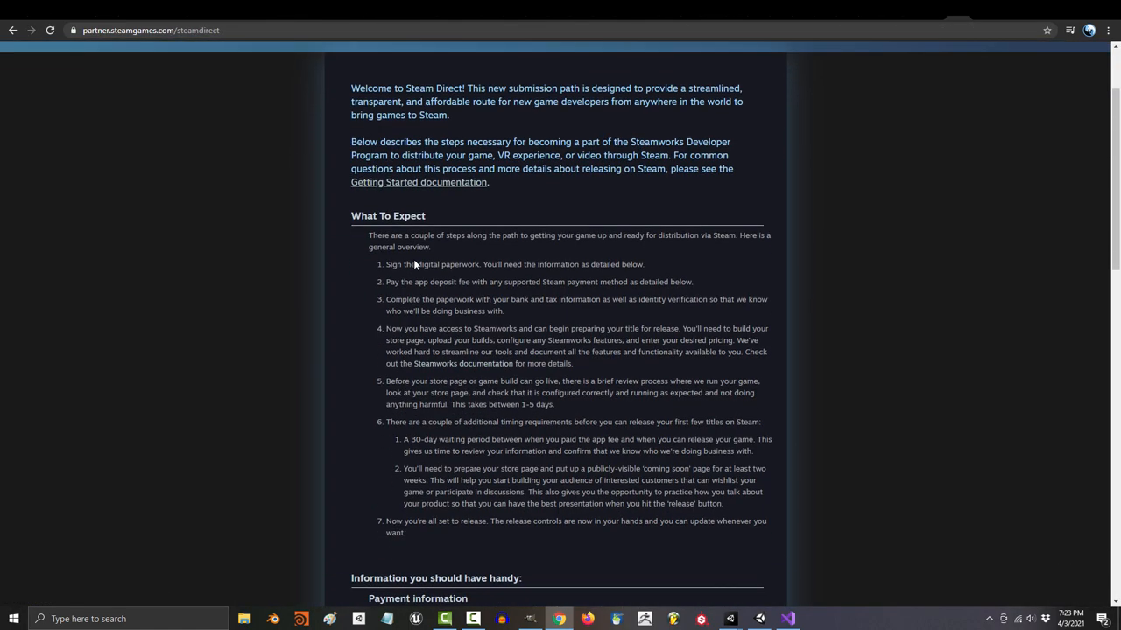
{"action": "scroll", "scroll_direction": "down", "scroll_amount": 3}
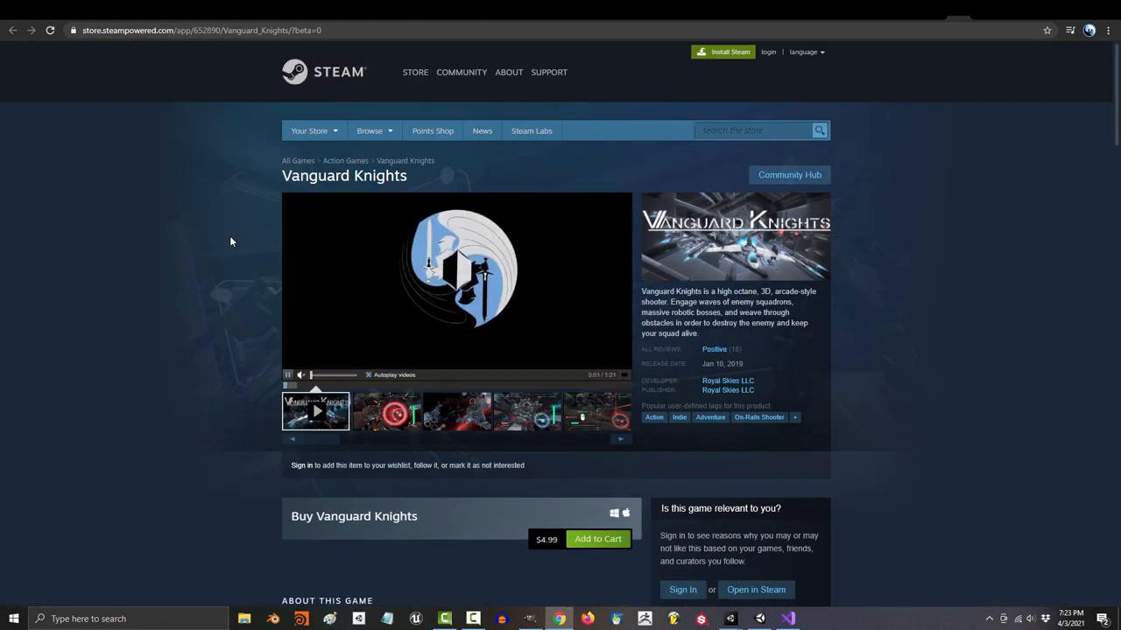
{"action": "scroll", "scroll_direction": "down", "scroll_amount": 3}
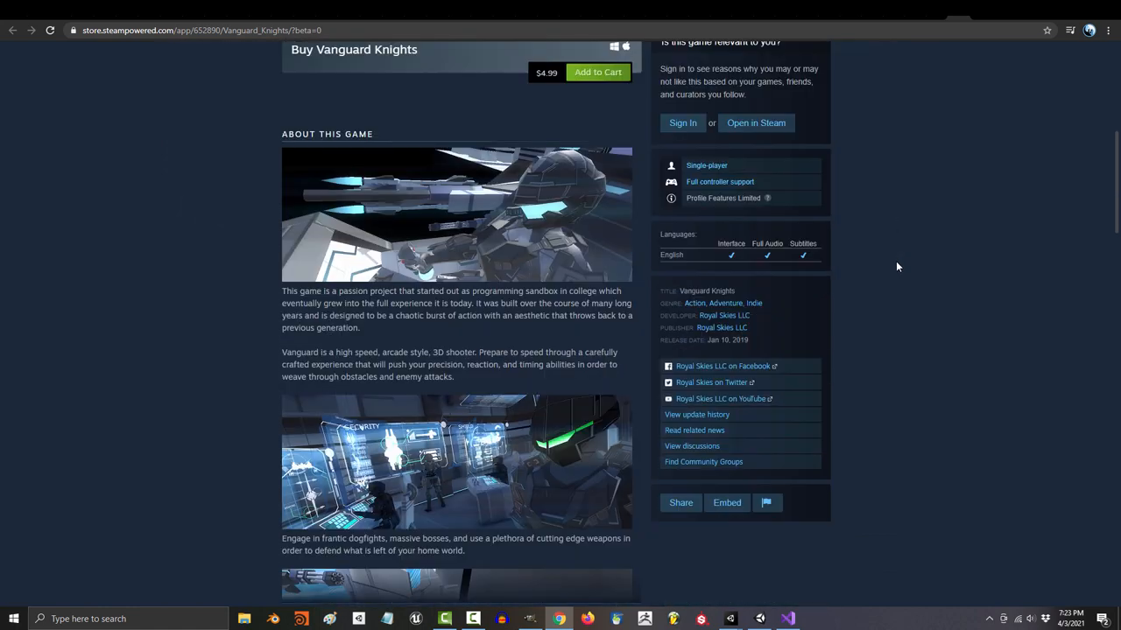
{"action": "scroll", "scroll_direction": "down", "scroll_amount": 3}
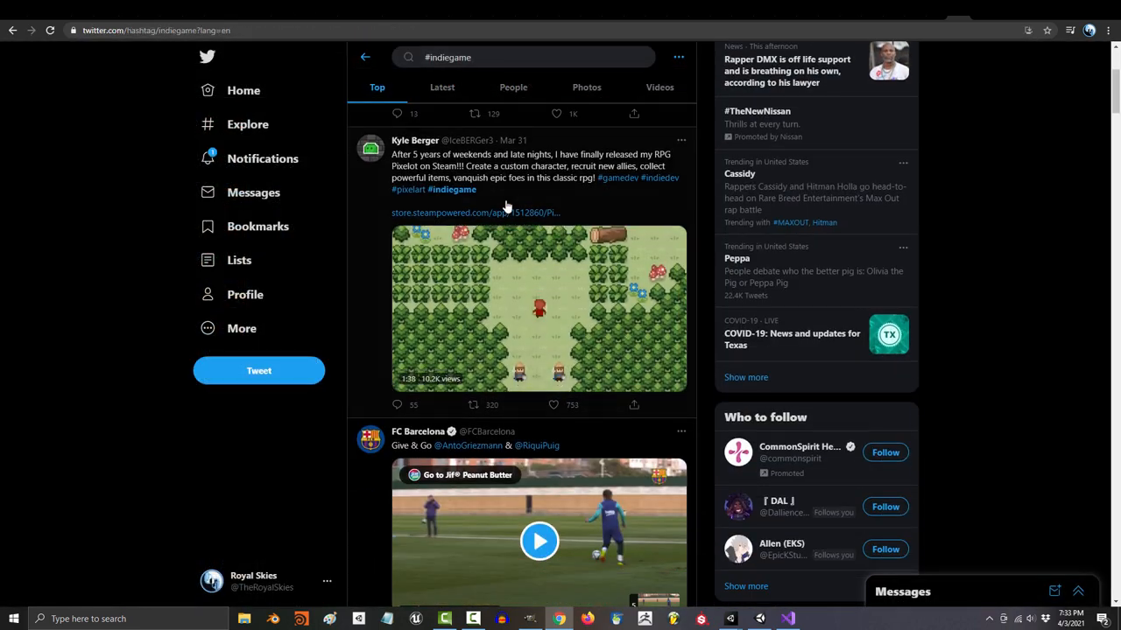
Scroll through #indiegame posts on Twitter, then start Apple Developer Program enrollment
{"action": "scroll", "scroll_direction": "down", "scroll_amount": 3}
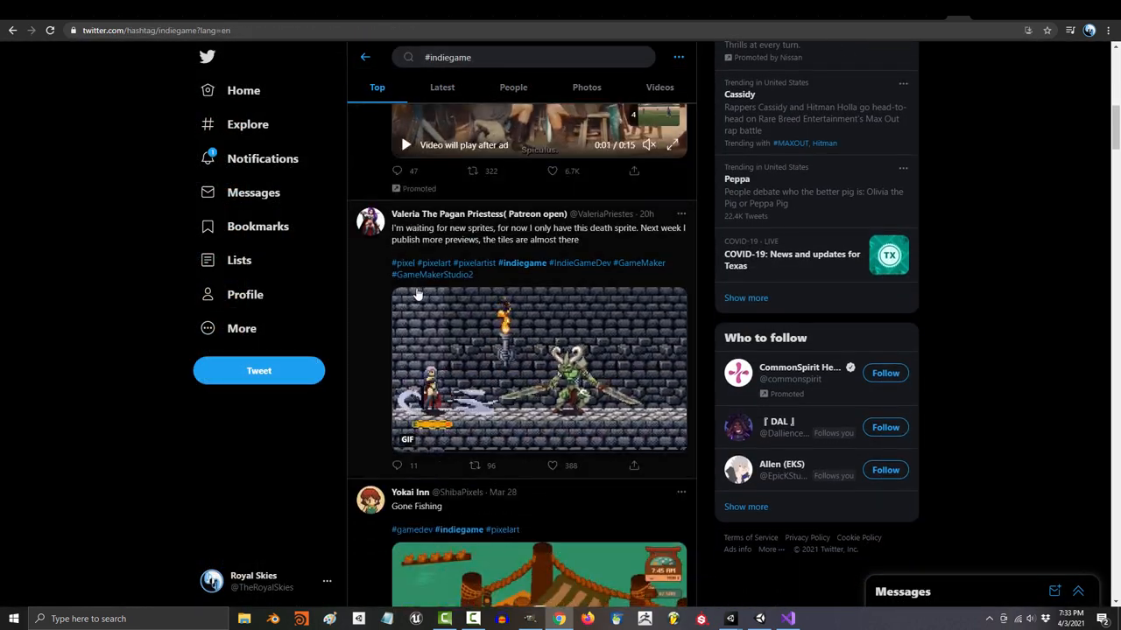
{"action": "scroll", "scroll_direction": "down", "scroll_amount": 3}
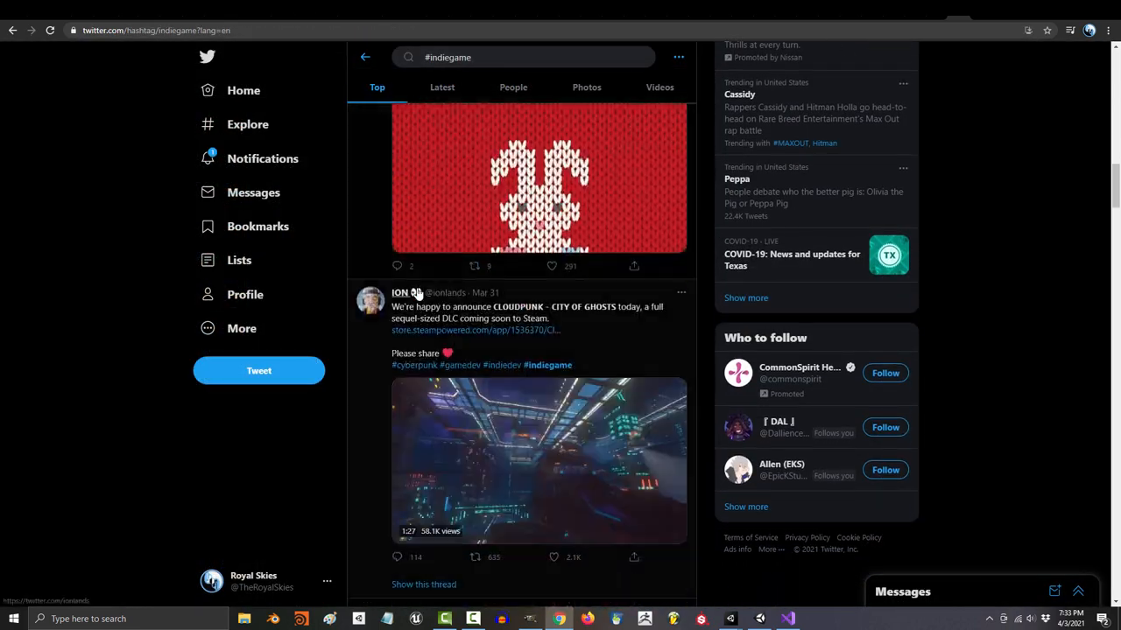
{"action": "scroll", "scroll_direction": "down", "scroll_amount": 3}
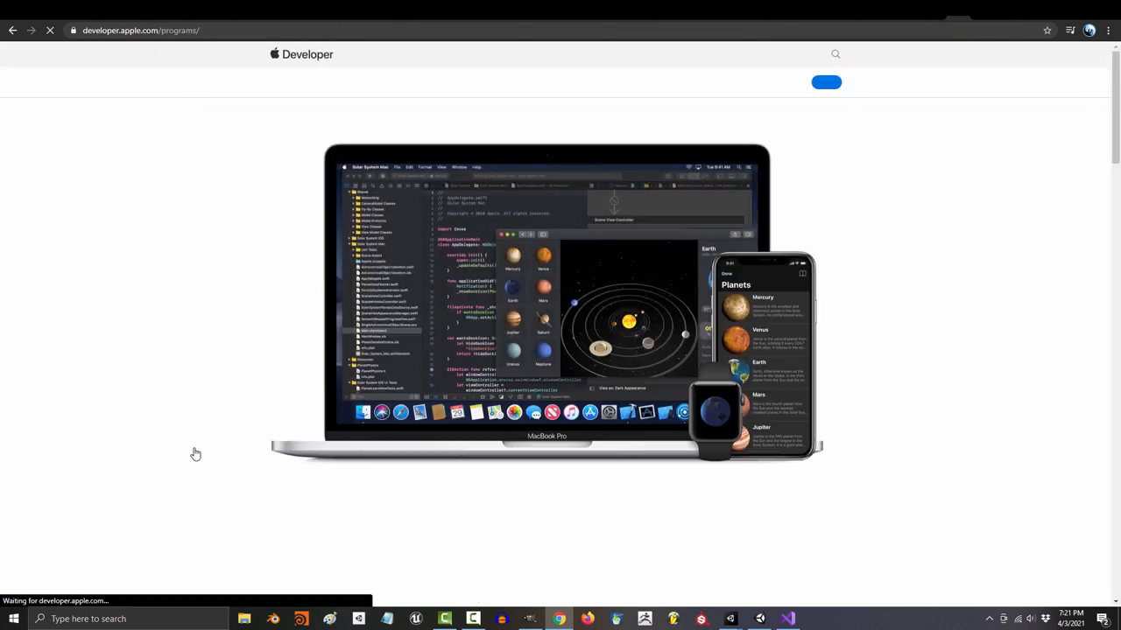
{"action": "left_click", "coordinate": [826, 82]}
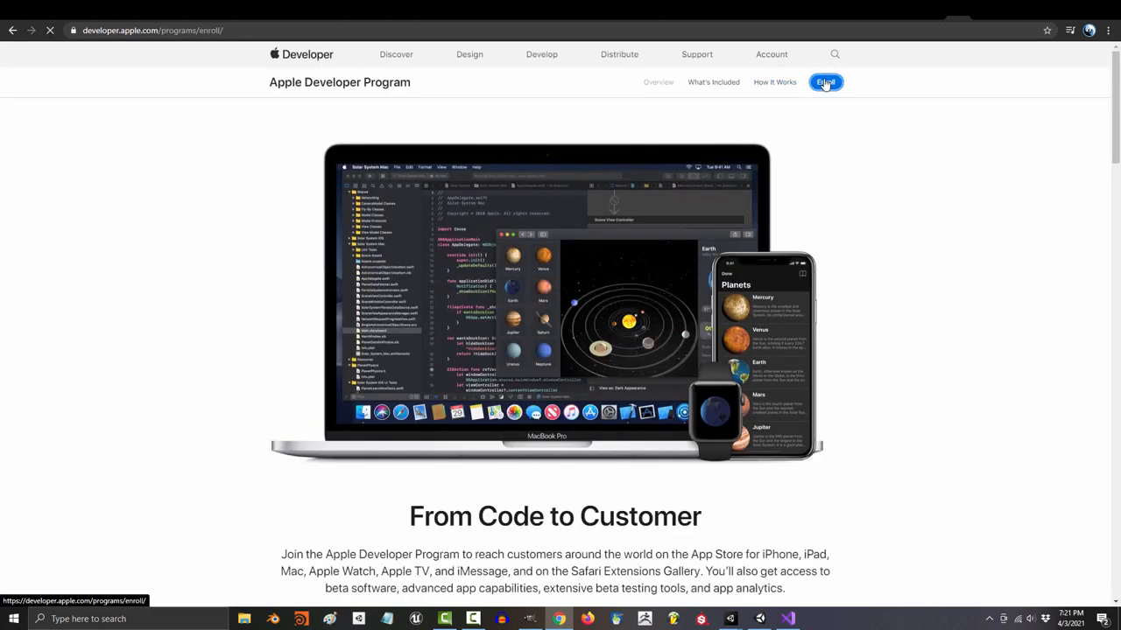